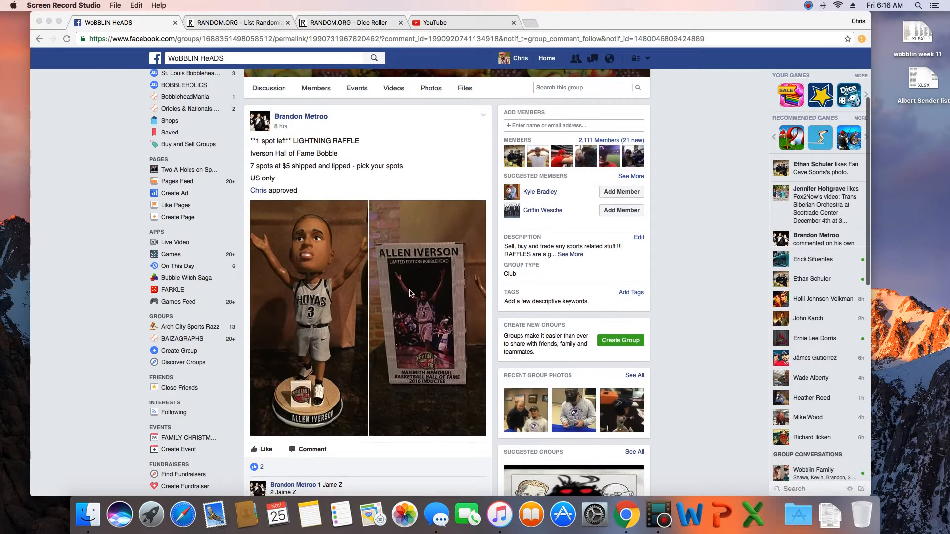
- Start a 'Live' comment on the Facebook raffle post
scroll("down", 3)
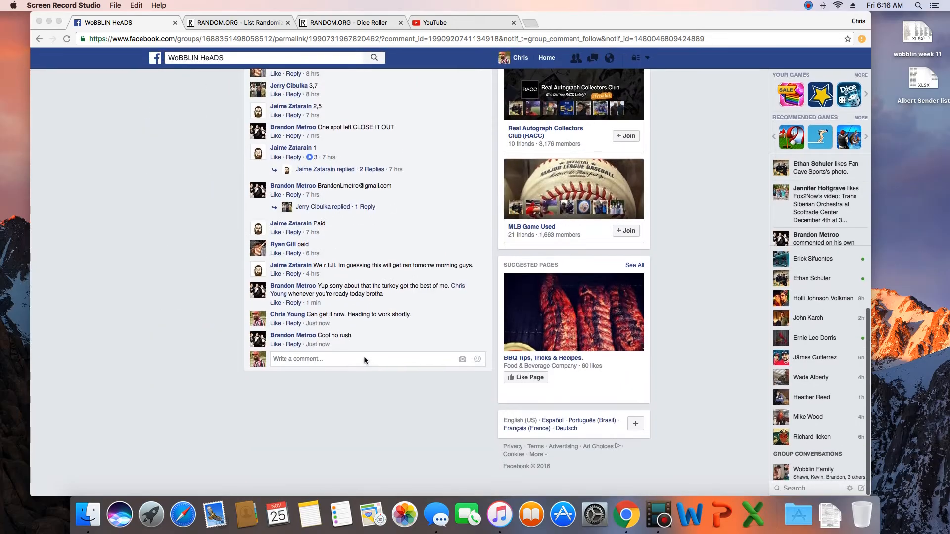
type("L")
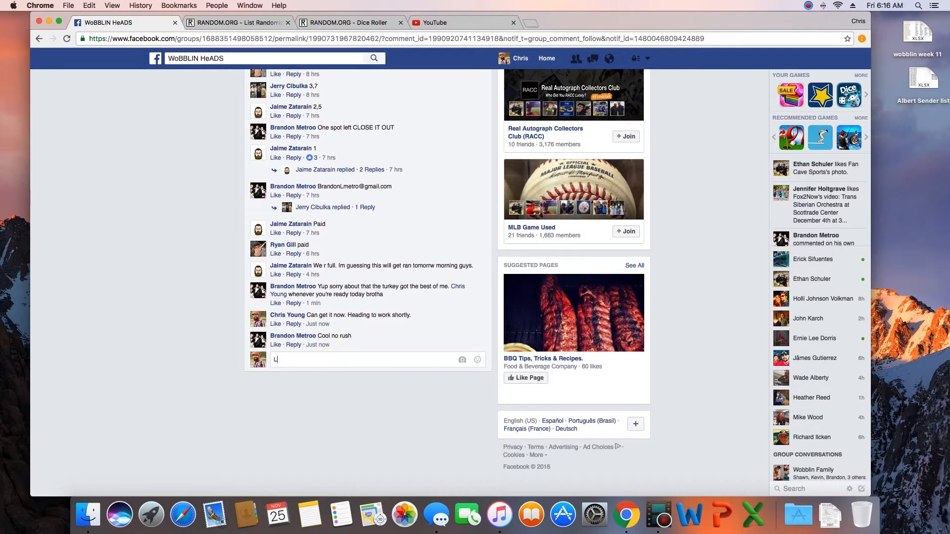
type("ive")
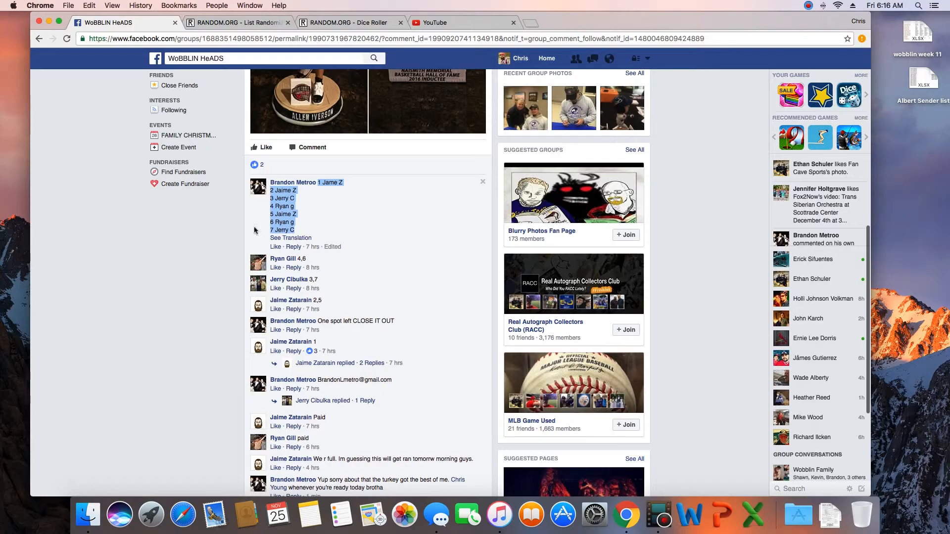
- Copy the seven-spot raffle list into RANDOM.ORG's List Randomizer
right_click(284, 221)
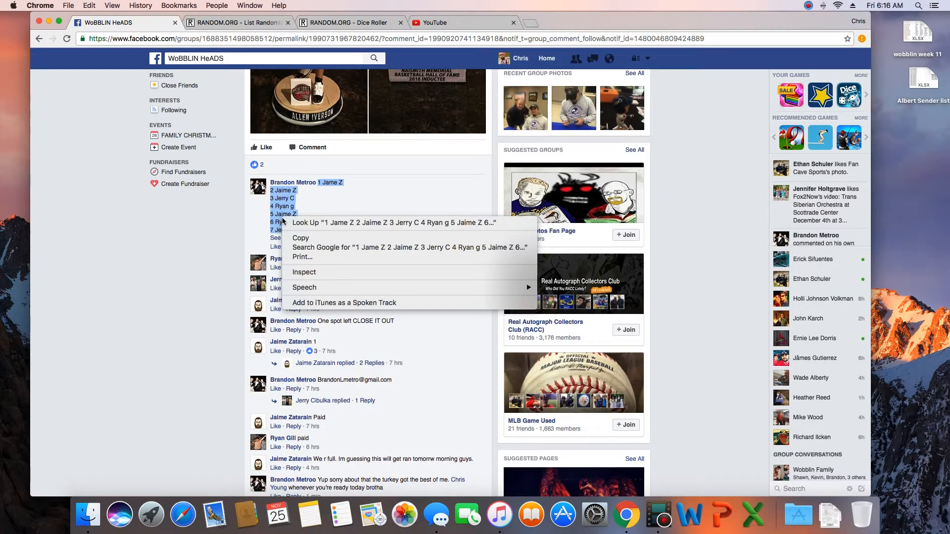
left_click(237, 22)
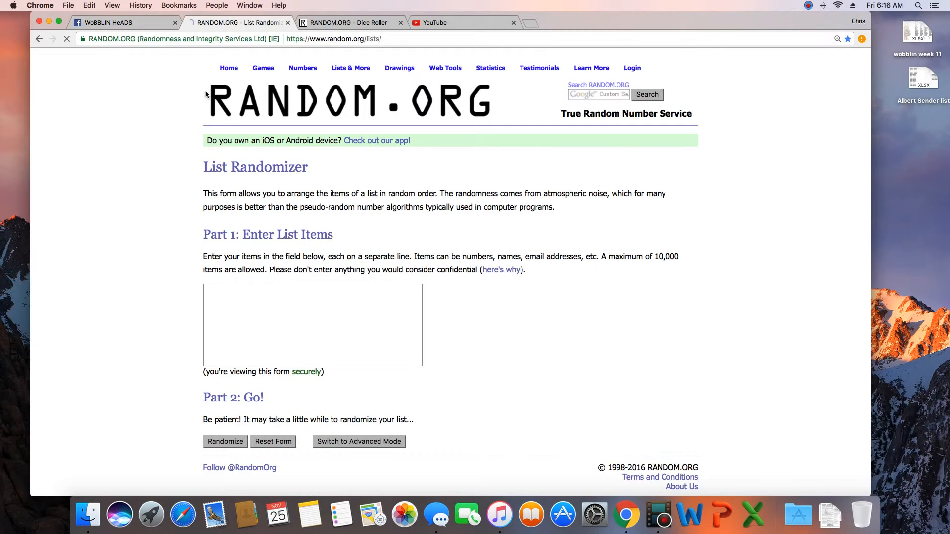
type("1 Jame Z")
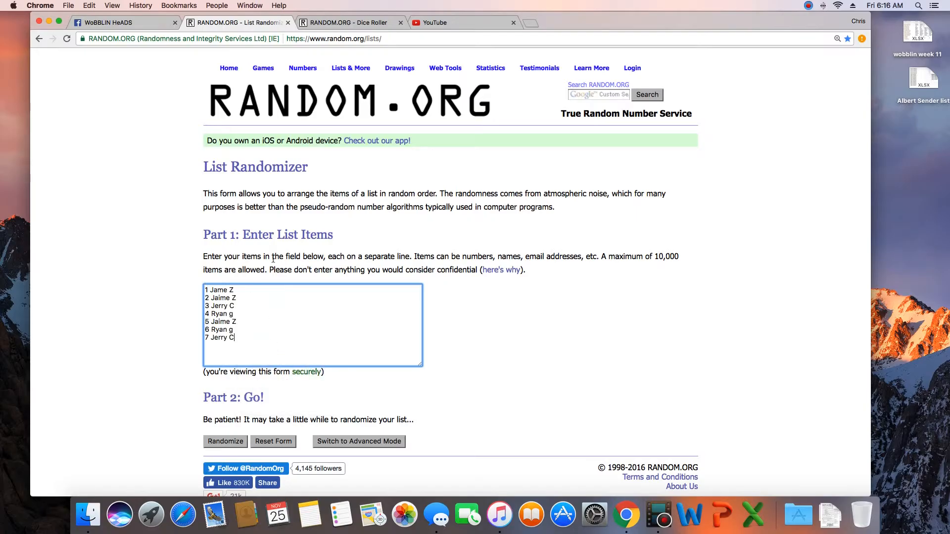
- Roll two dice in the Dice Roller, getting two fives
left_click(346, 22)
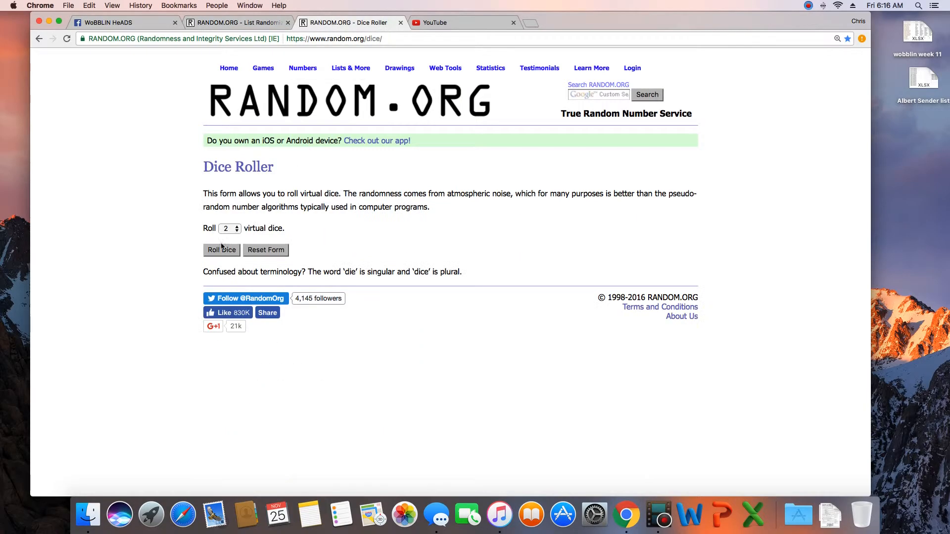
left_click(221, 249)
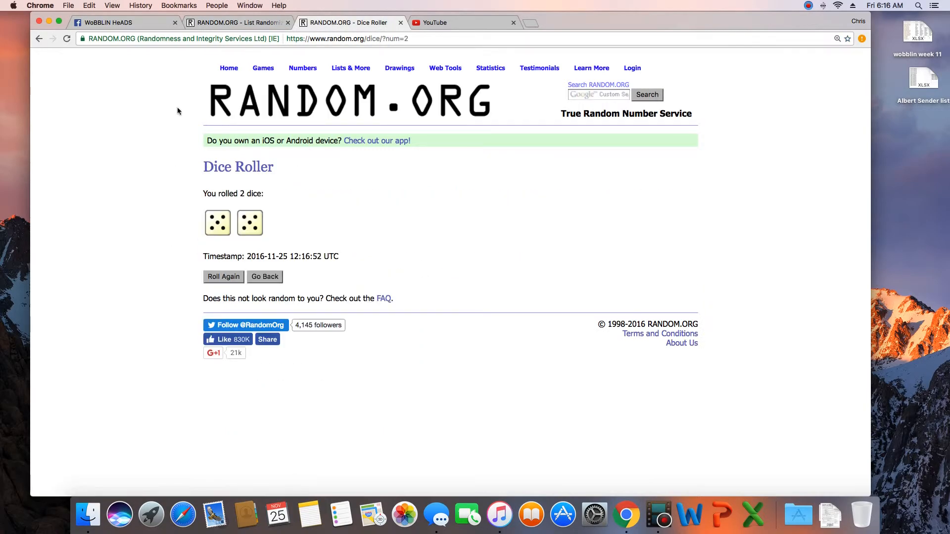
left_click(237, 22)
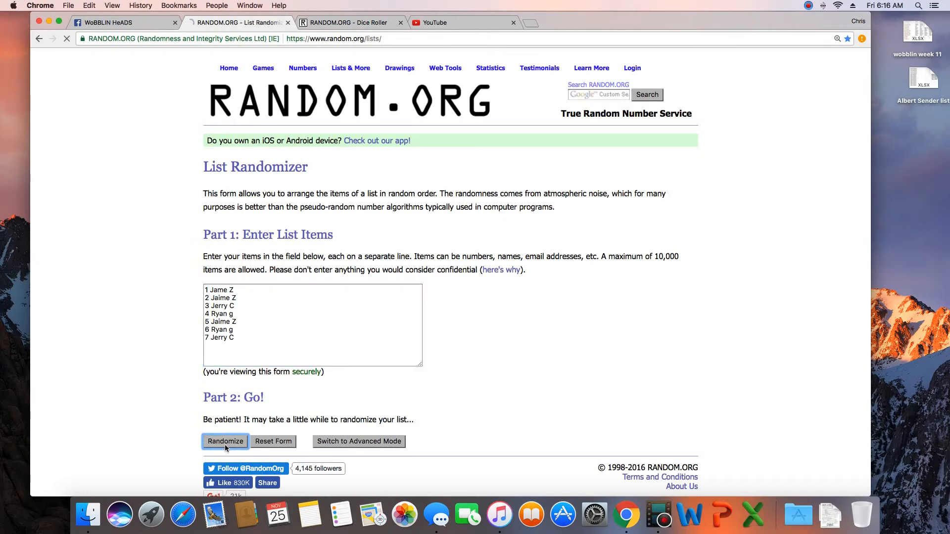
left_click(225, 441)
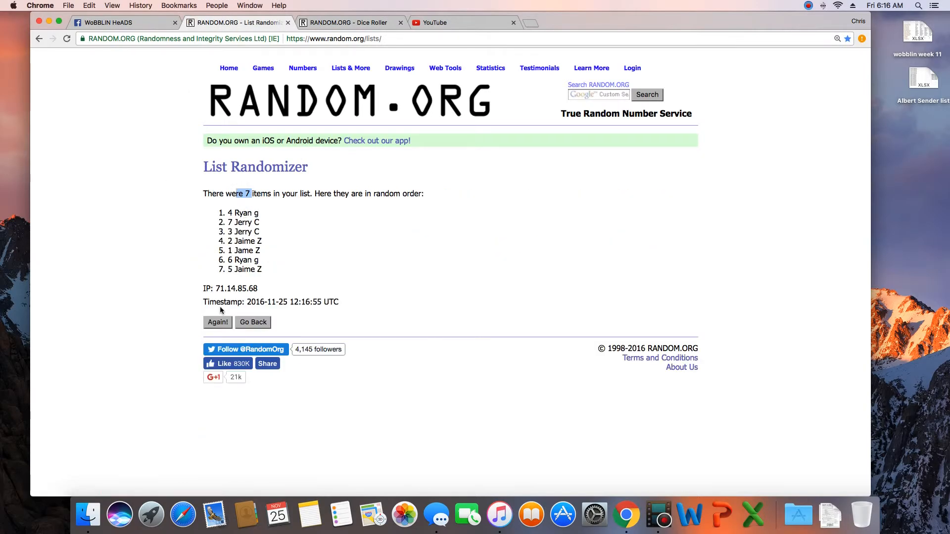
left_click(216, 322)
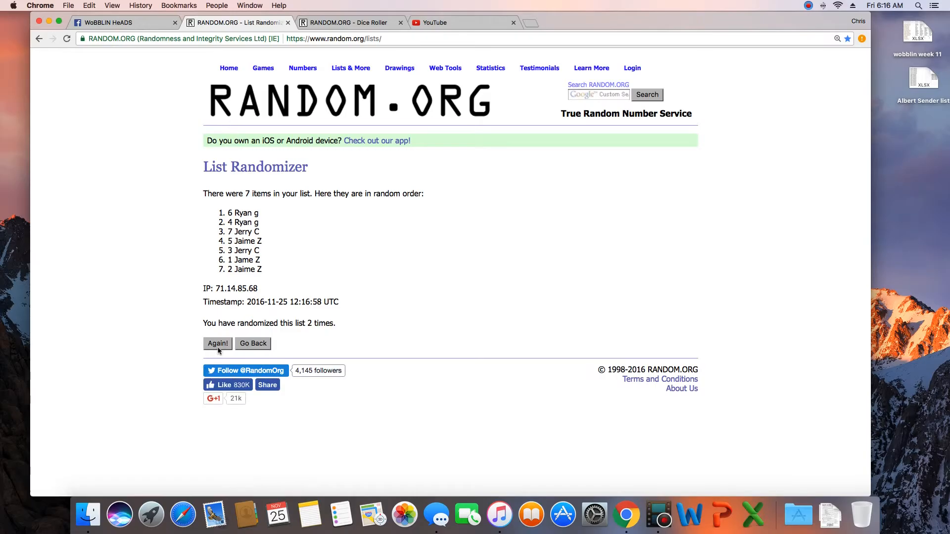
left_click(216, 344)
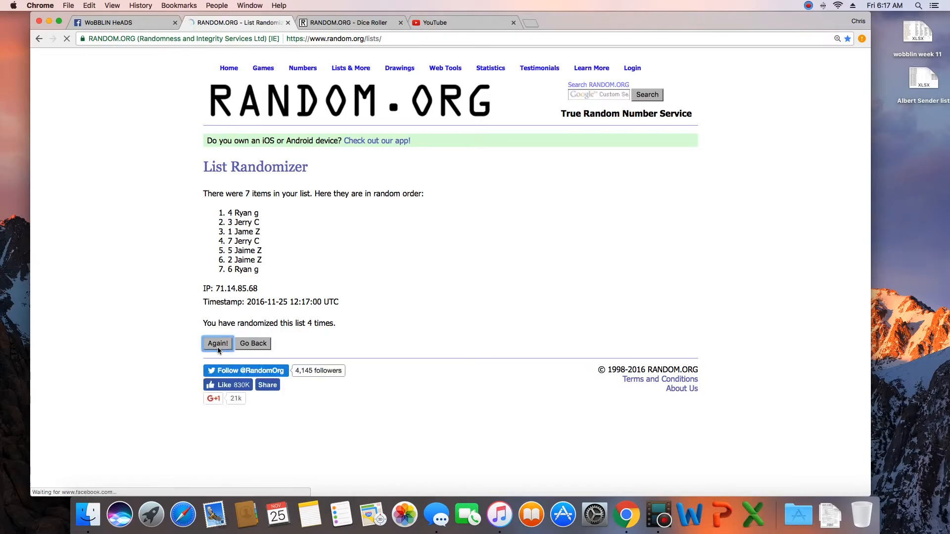
left_click(217, 343)
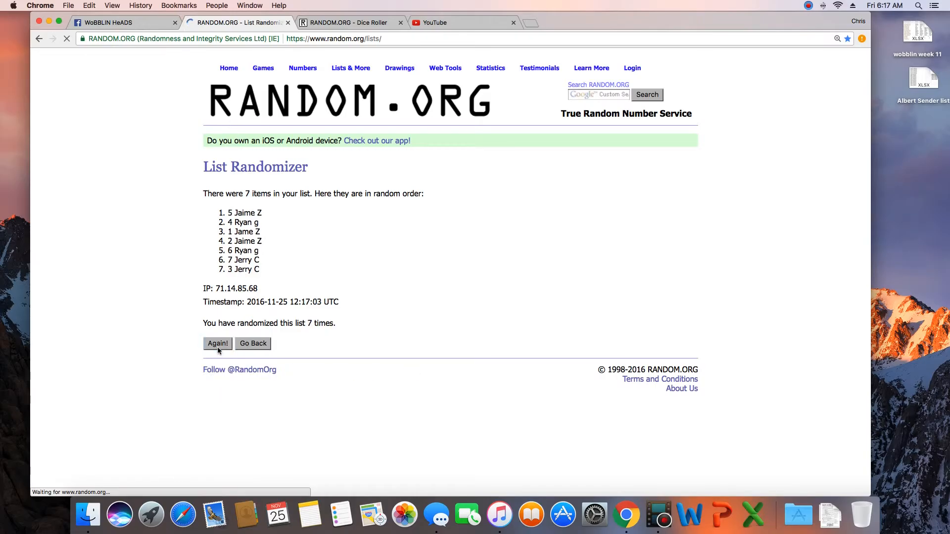
left_click(217, 344)
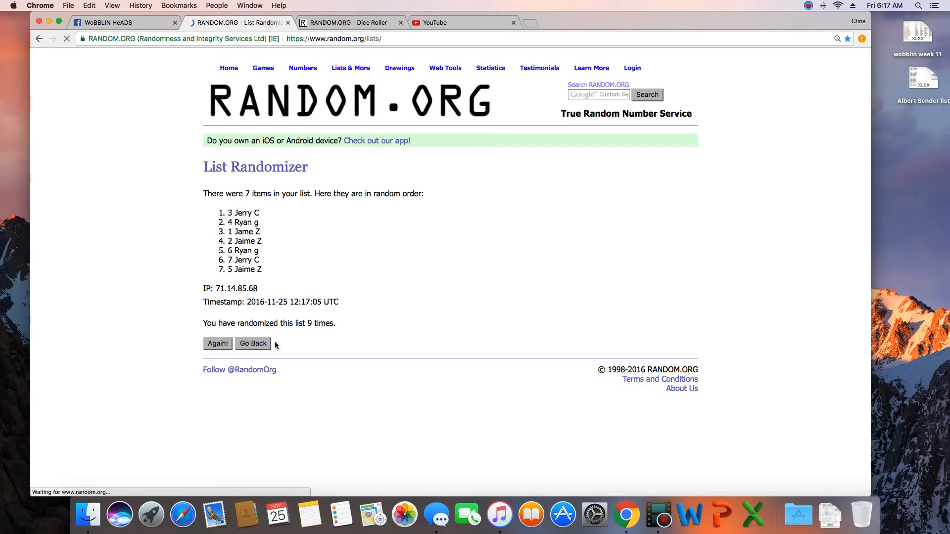
left_click(346, 23)
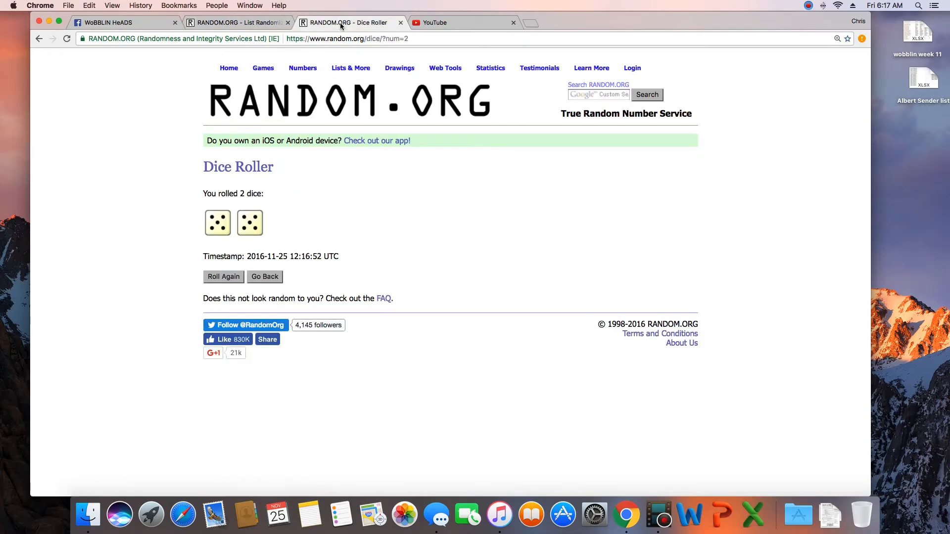
left_click(236, 23)
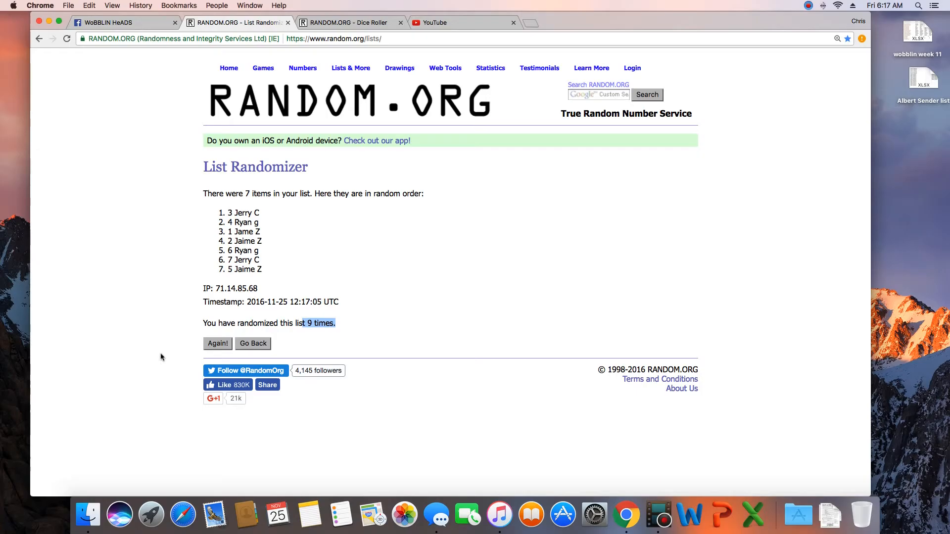
left_click(217, 344)
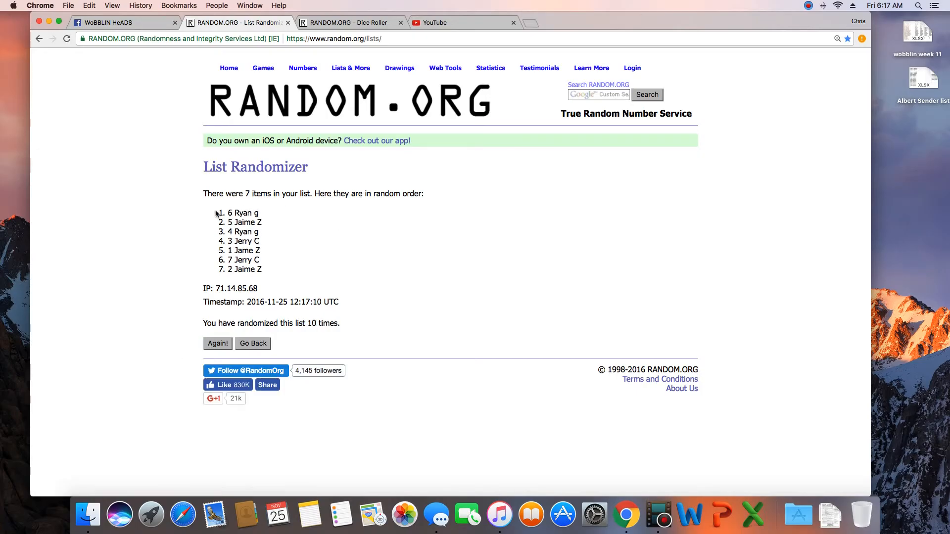
left_click_drag(203, 323, 340, 323)
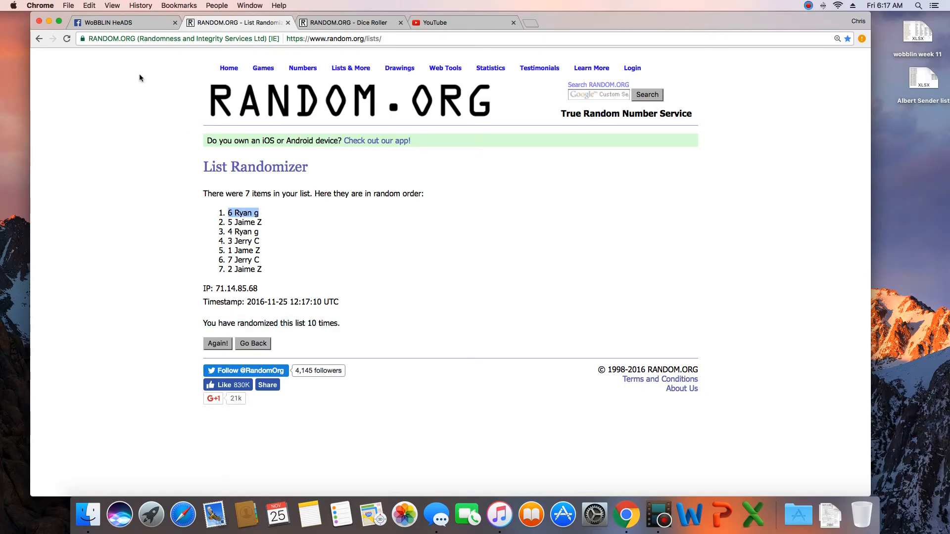
left_click(122, 23)
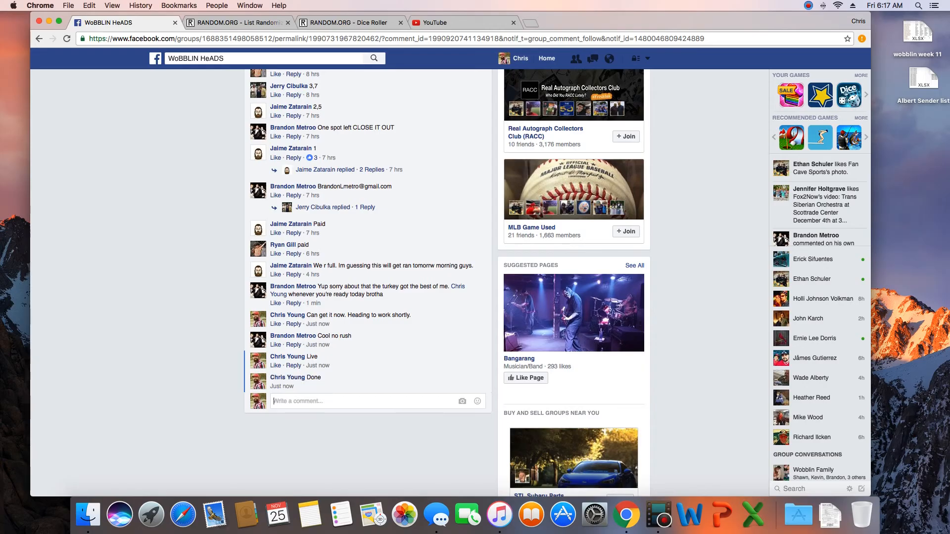
mouse_move(735, 460)
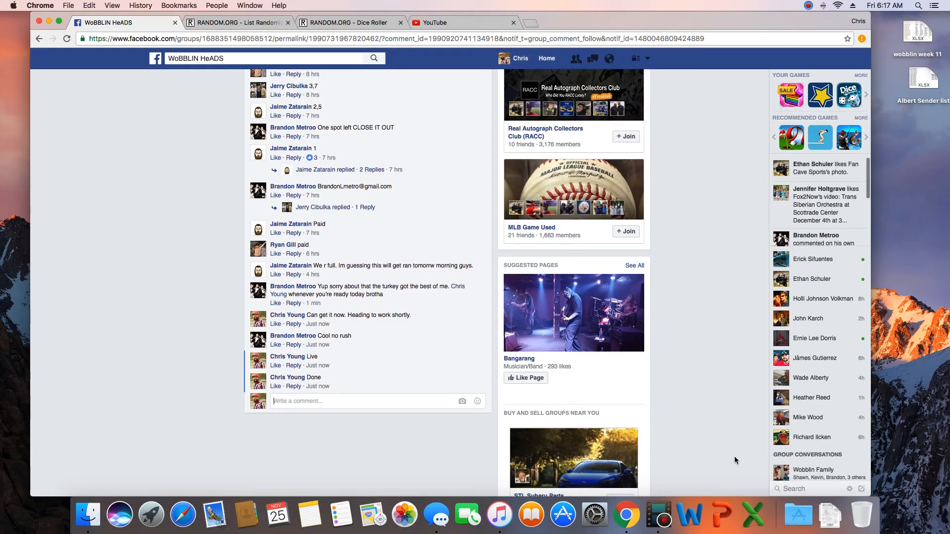